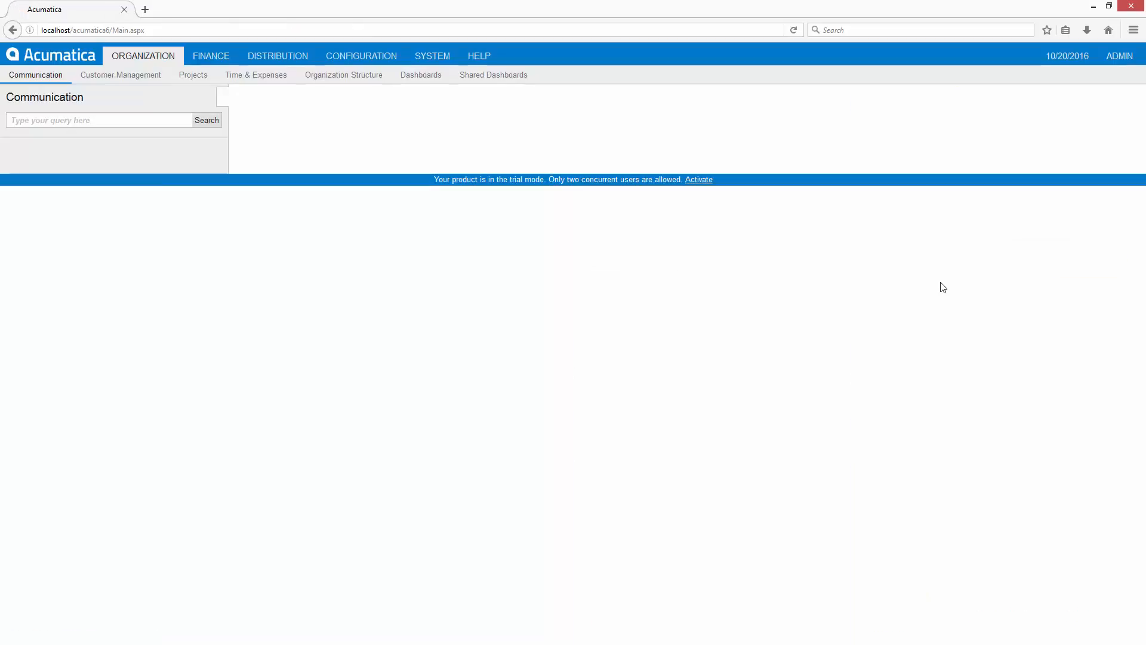
Go to Site Preferences under the Configuration menu
click(493, 74)
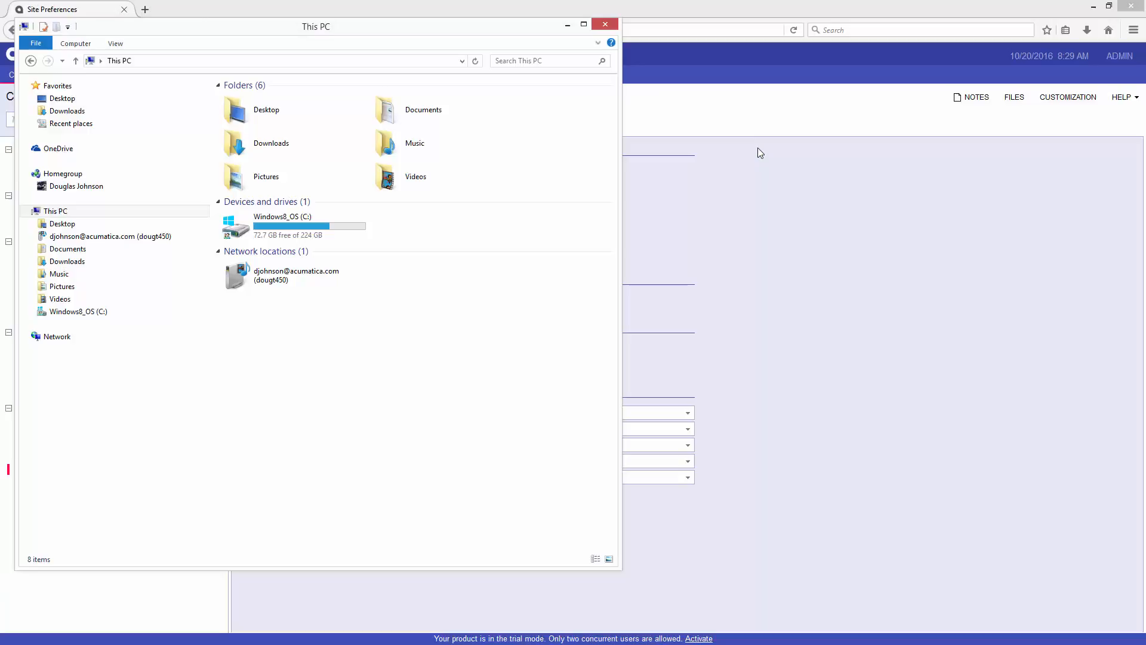
Browse C:\Program Files (x86)\Acumatica ERP\Acumatica6 down to its App_Themes folder
click(292, 226)
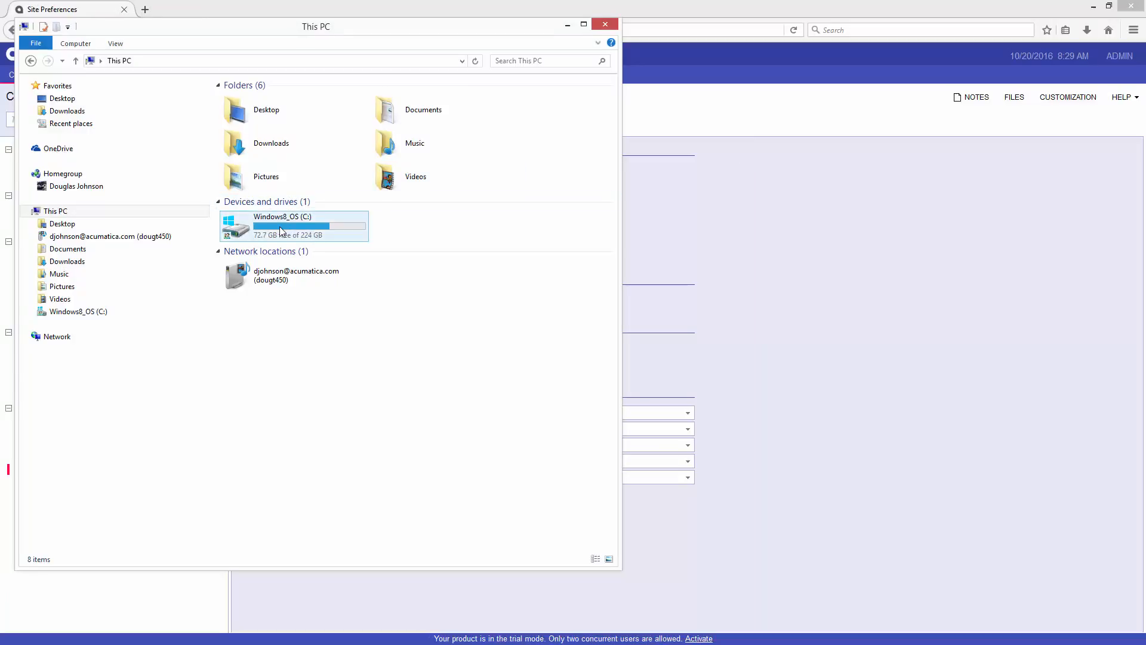
double_click(293, 225)
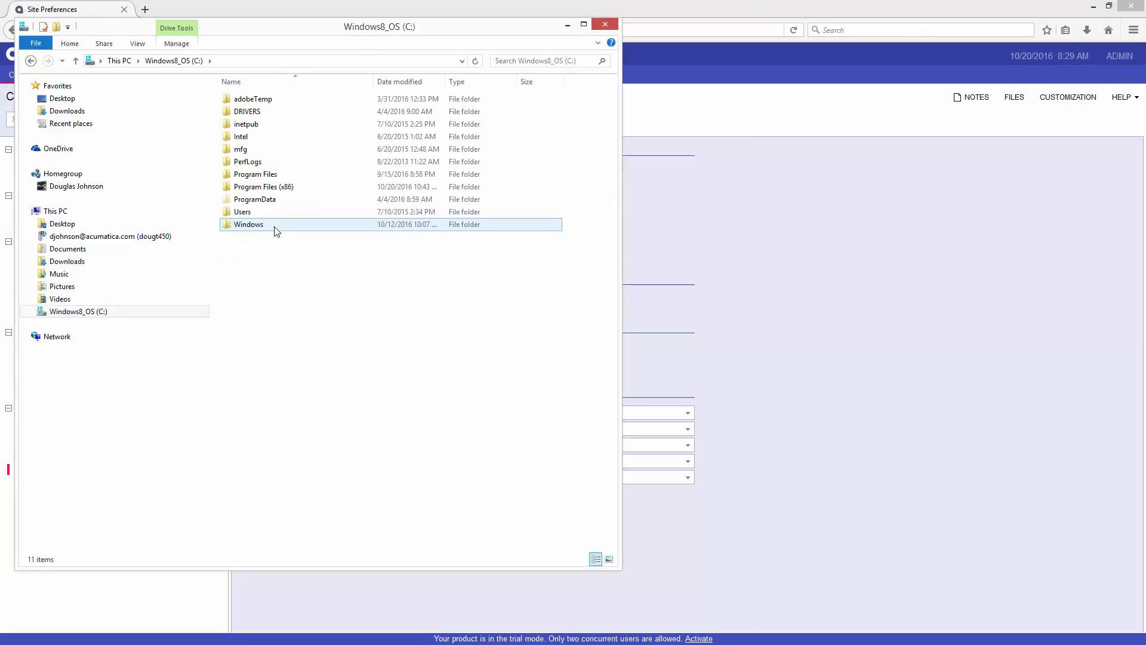
click(262, 186)
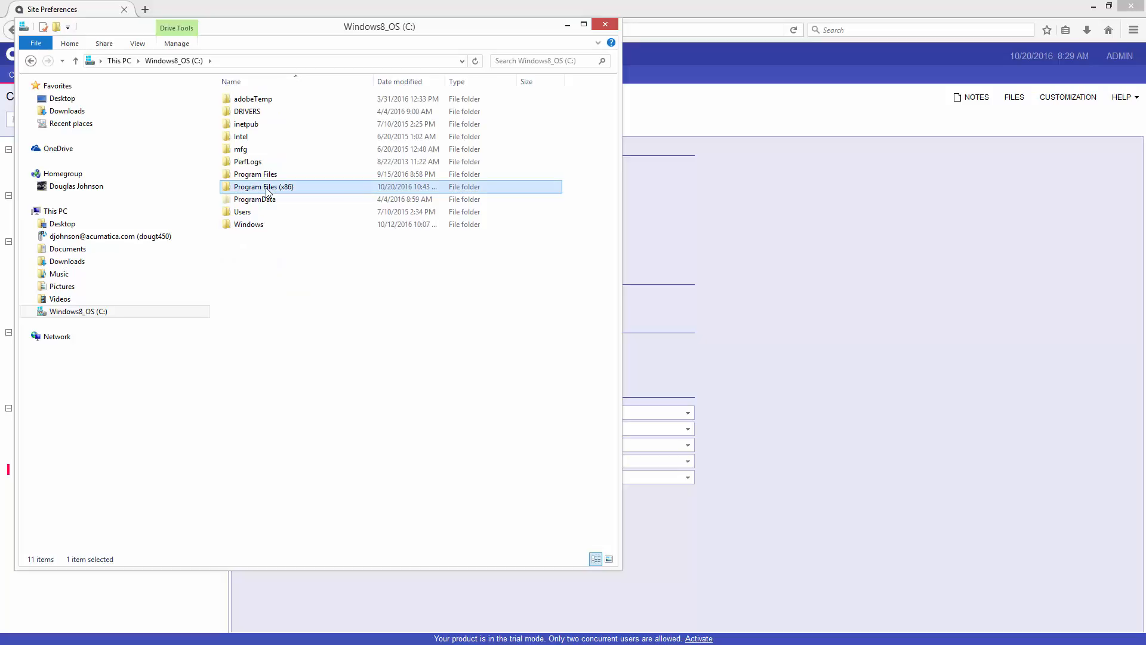
double_click(262, 186)
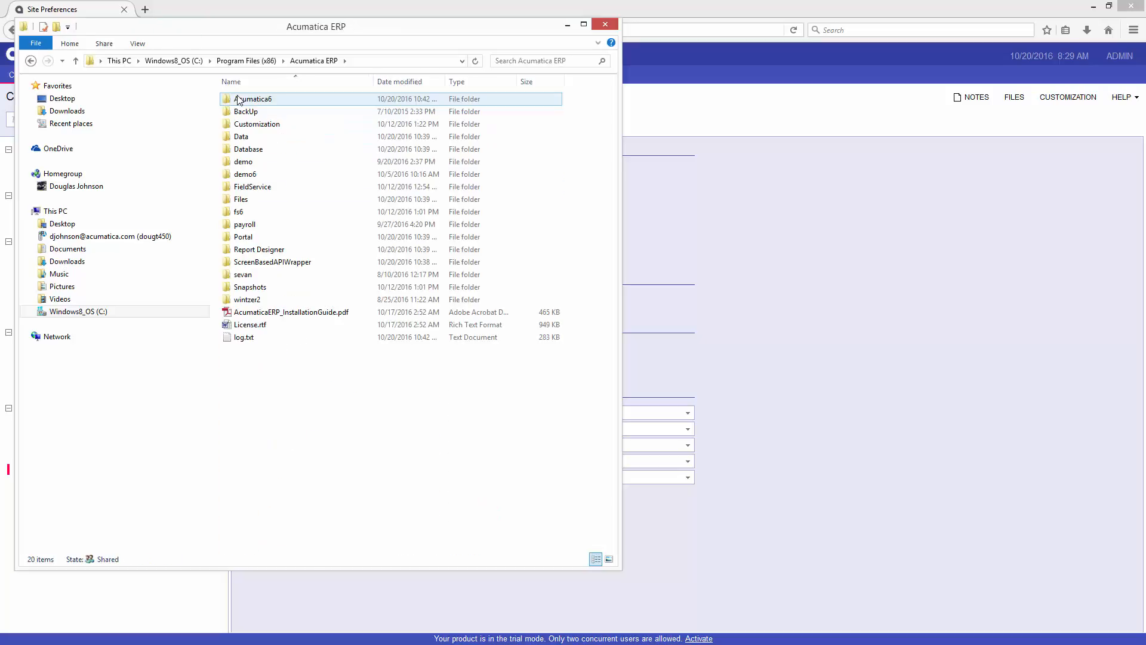
mouse_move(247, 103)
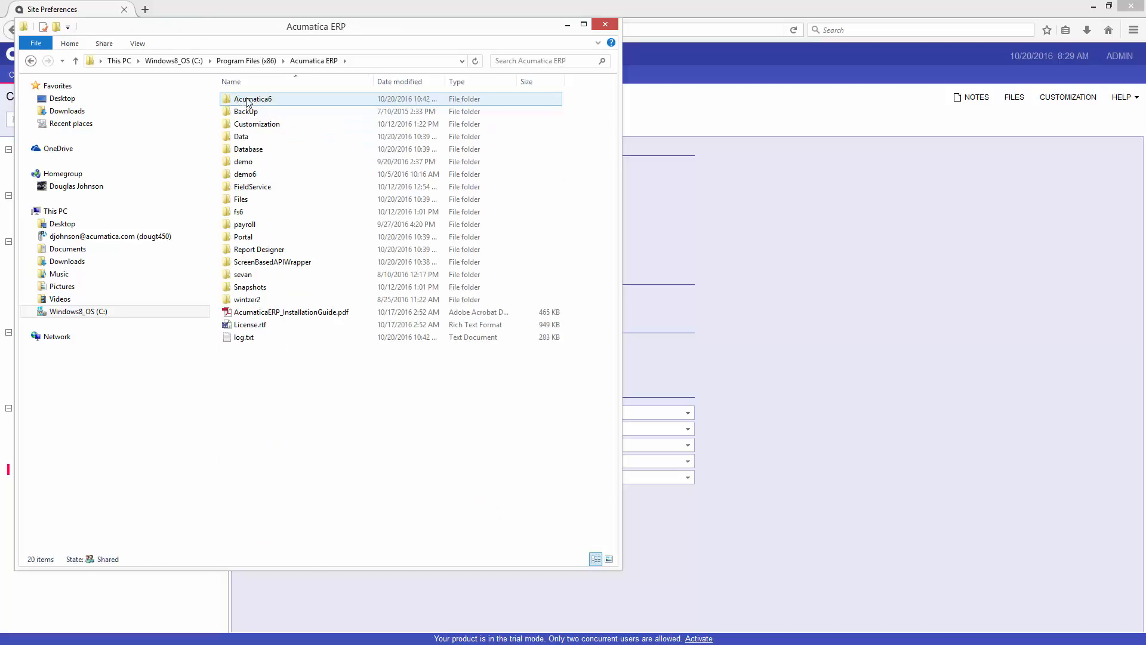
double_click(252, 99)
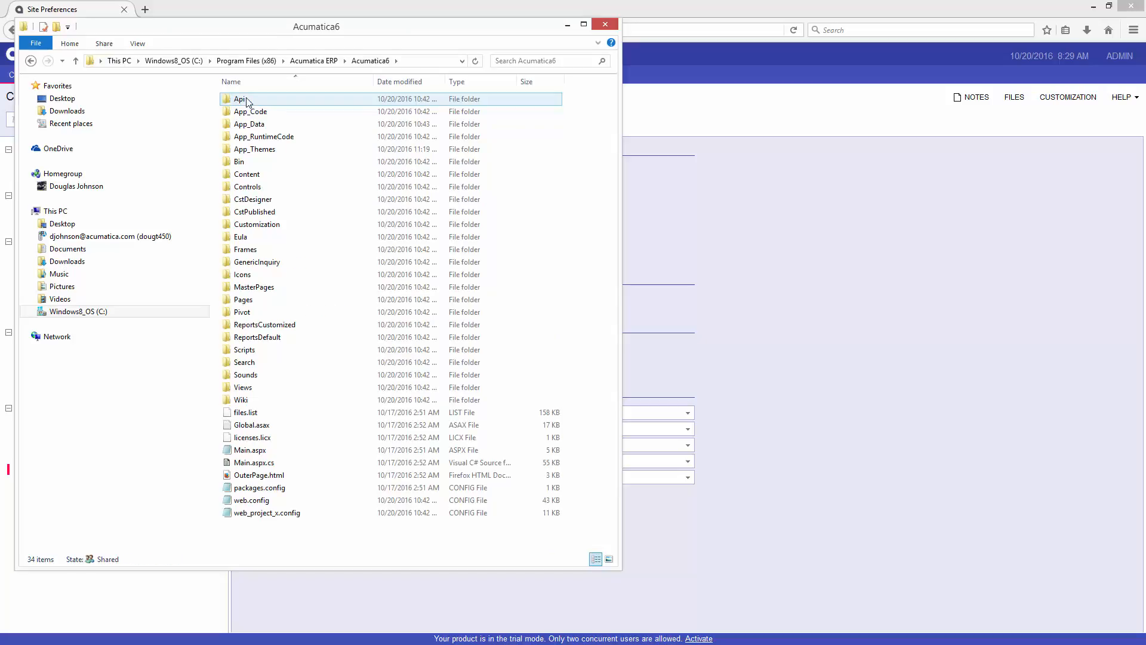
double_click(240, 99)
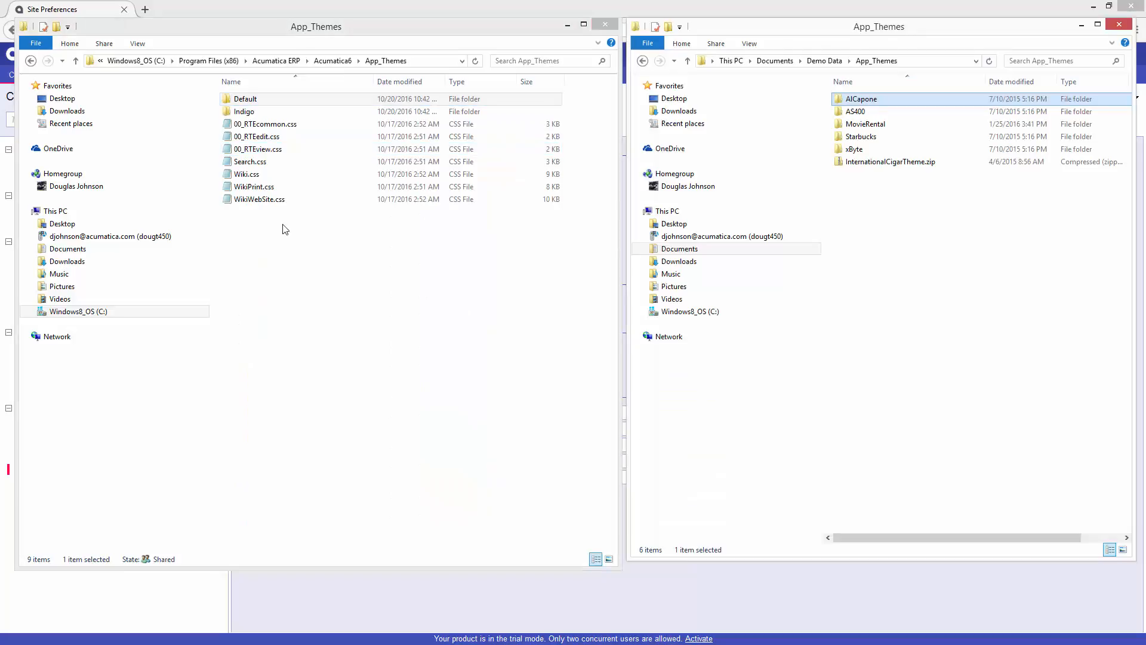
Copy the AlCapone folder from Demo Data into the site's App_Themes, granting admin permission
right_click(861, 99)
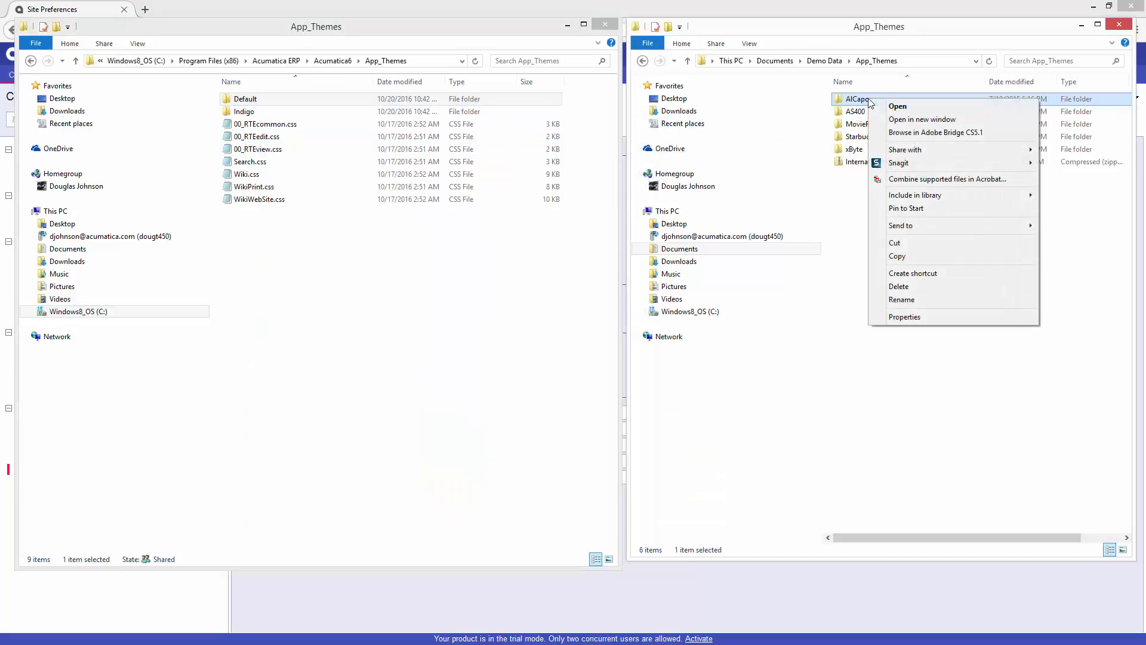
right_click(292, 238)
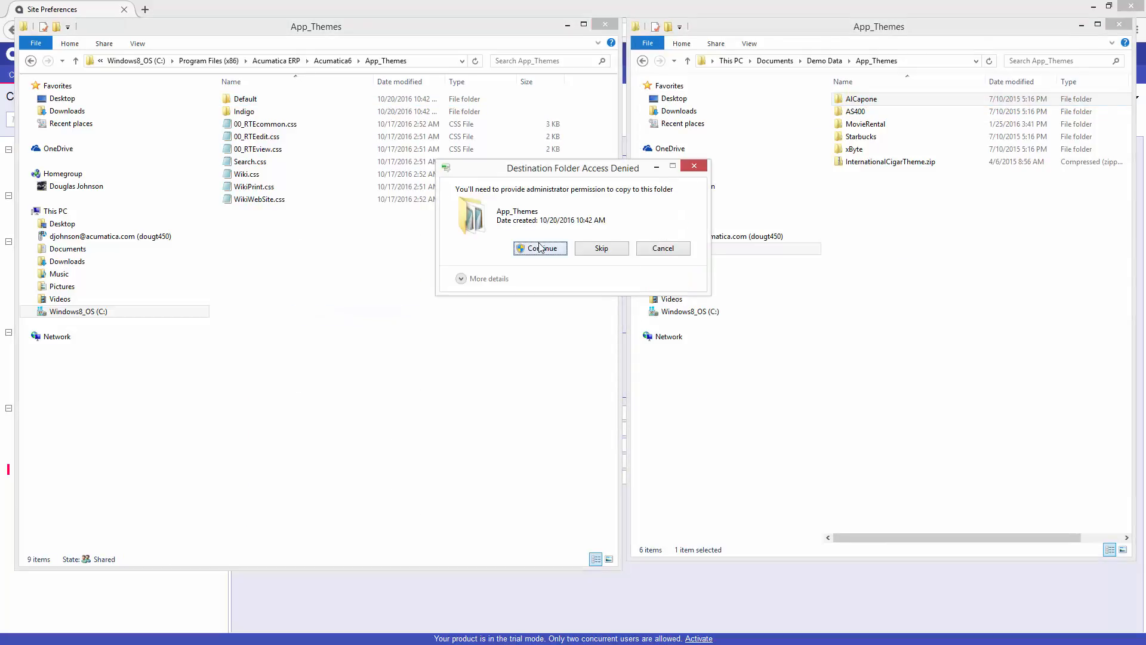
click(540, 249)
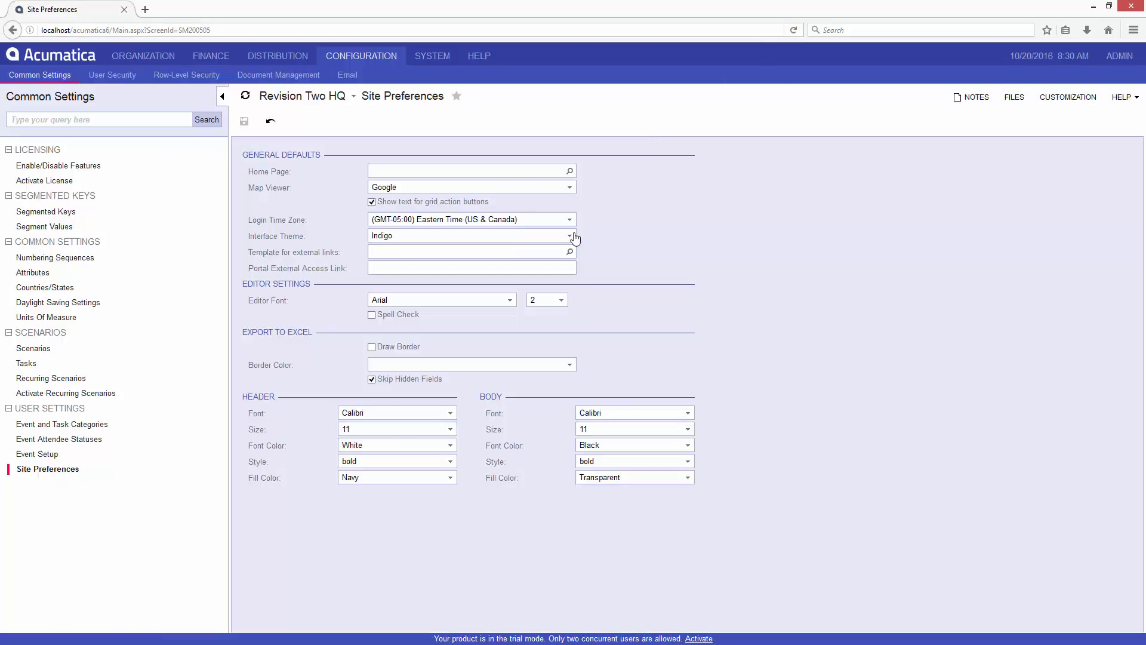
Apply AlCapone as the interface theme, reload, and go to the Organization workspace
click(471, 235)
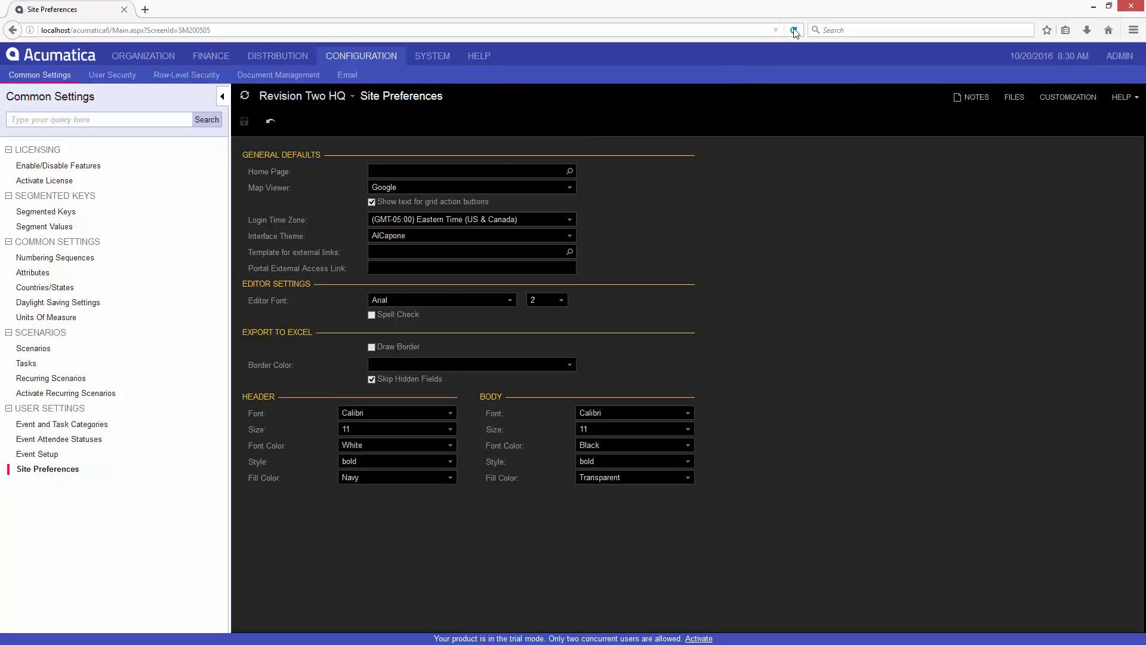
click(794, 30)
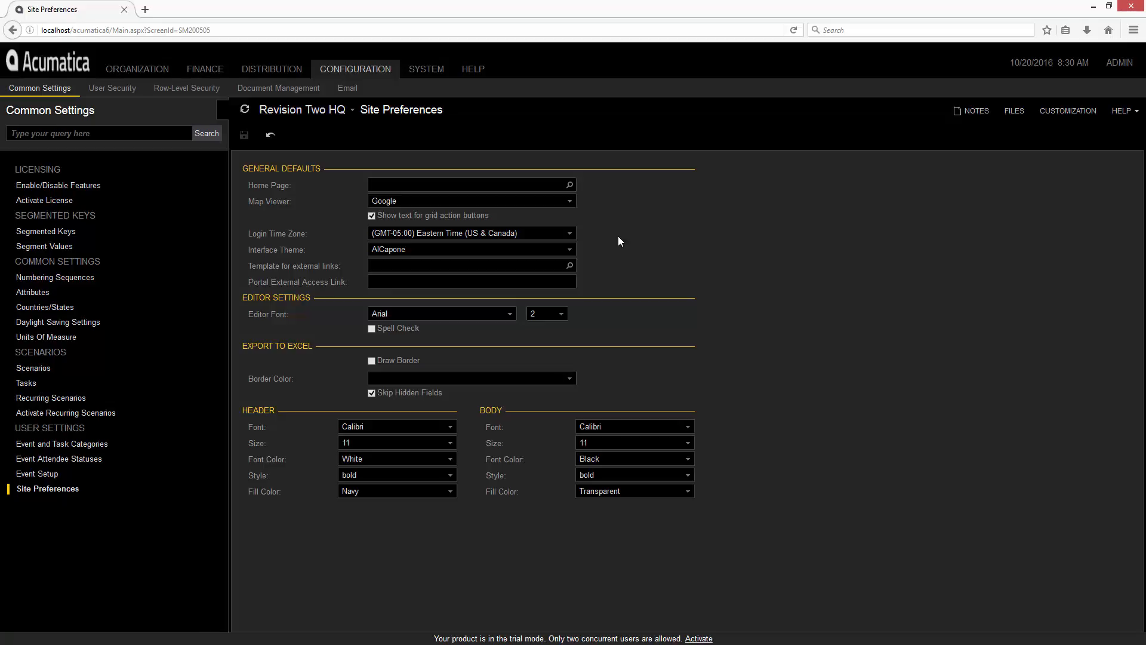
mouse_move(62, 69)
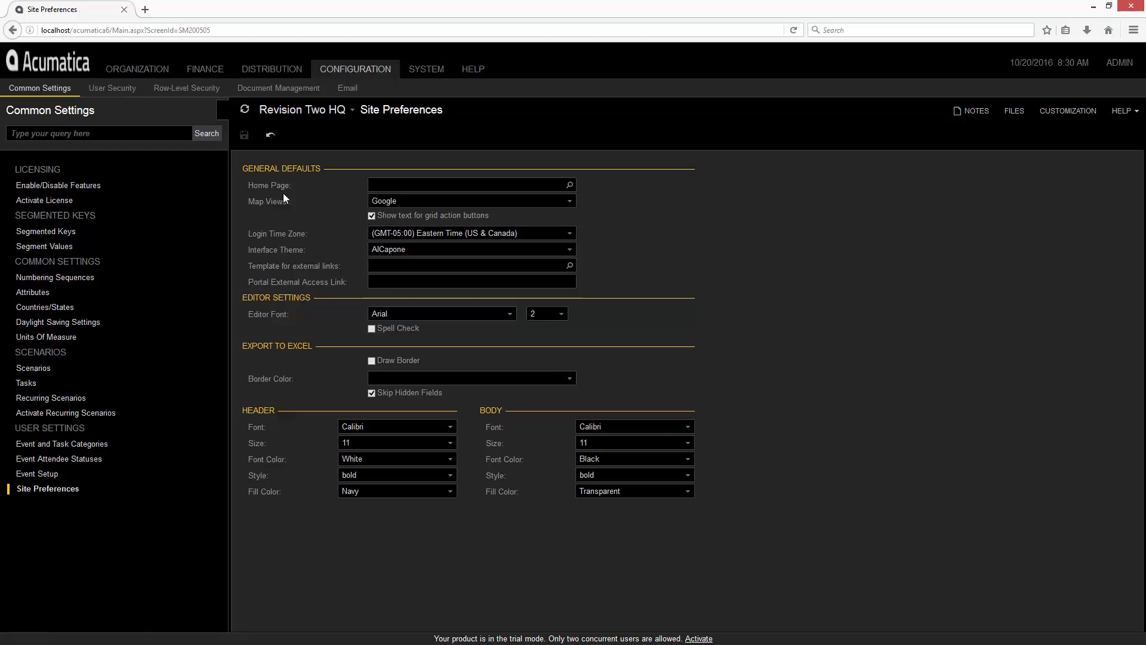
click(136, 69)
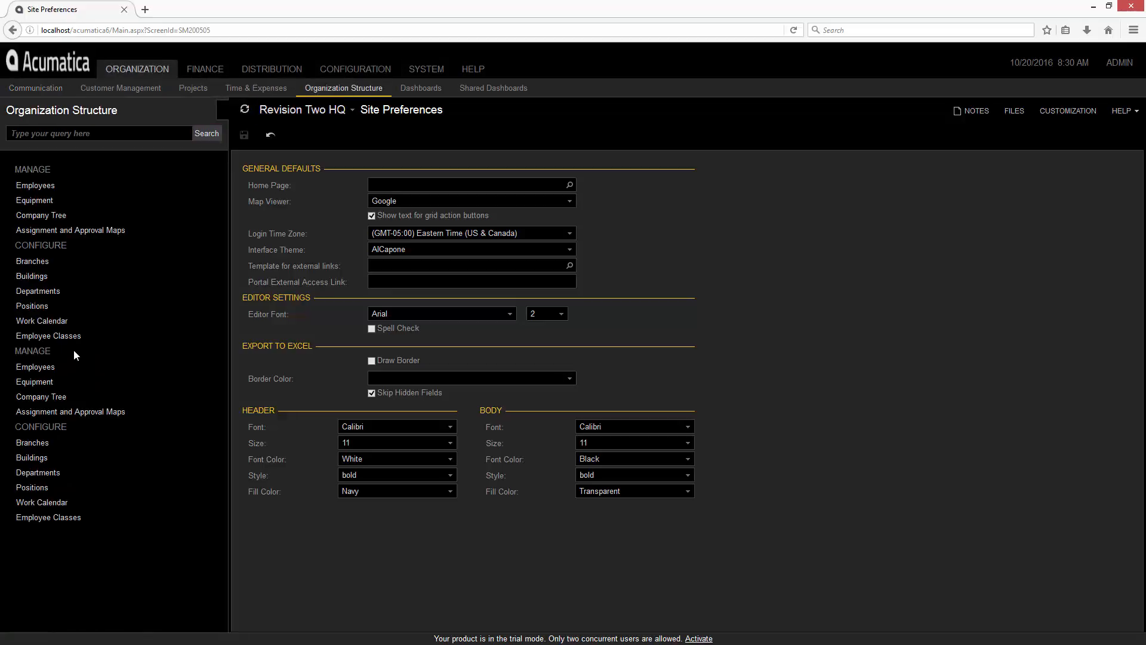
Open Branches in a new tab and view the HQ branch's attached logo.png details
right_click(33, 261)
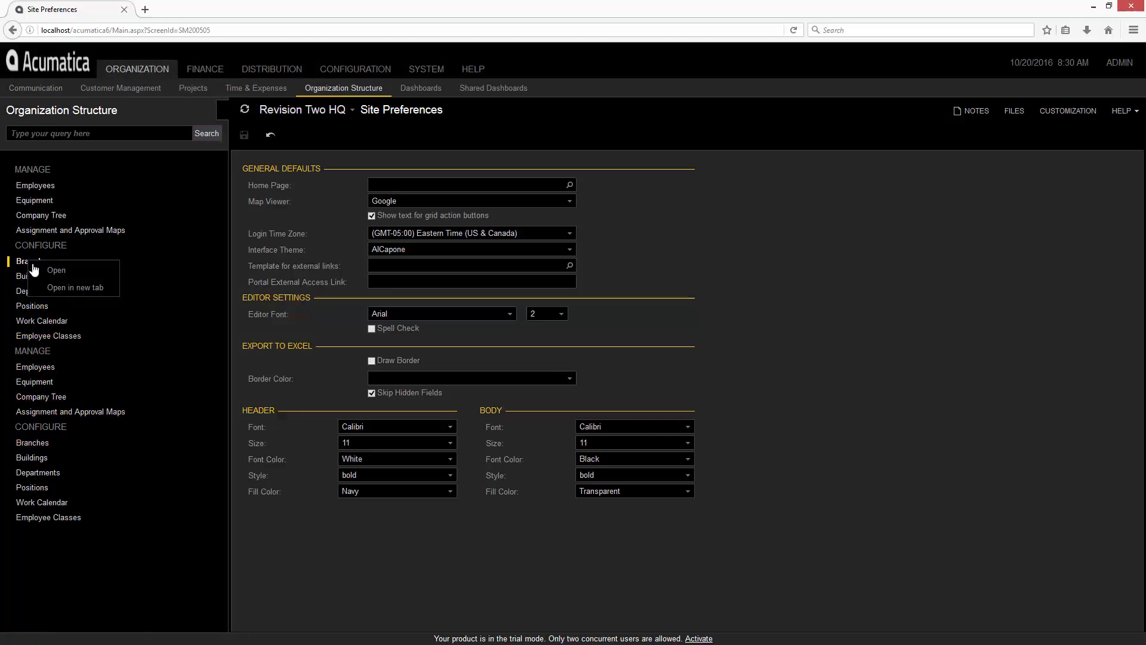
click(71, 288)
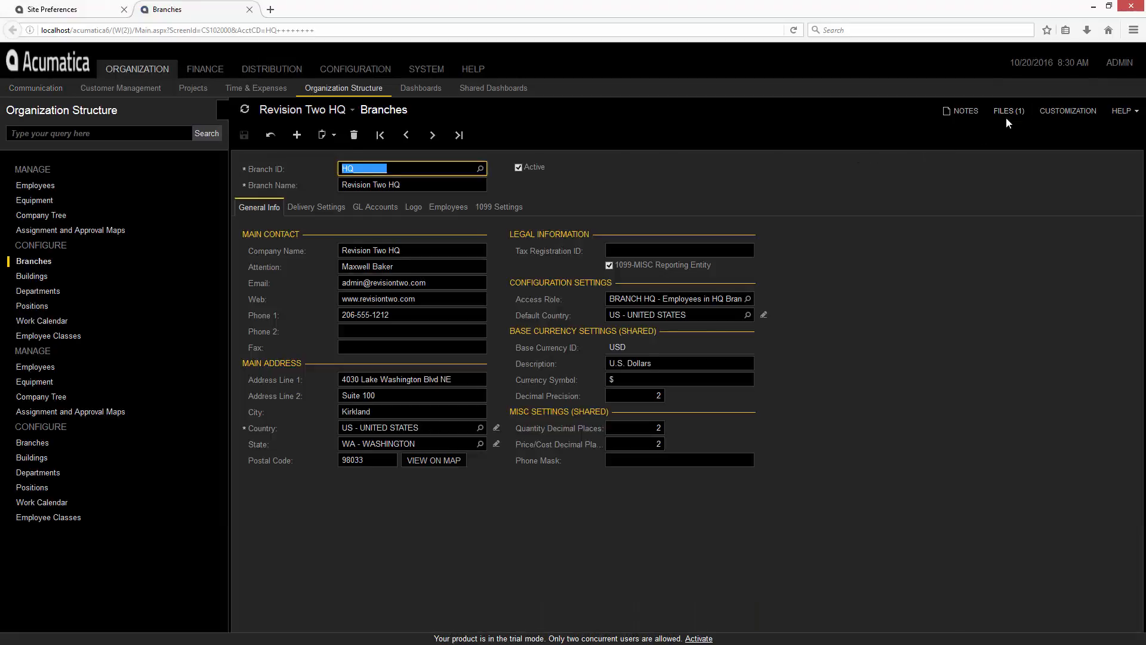
click(1007, 111)
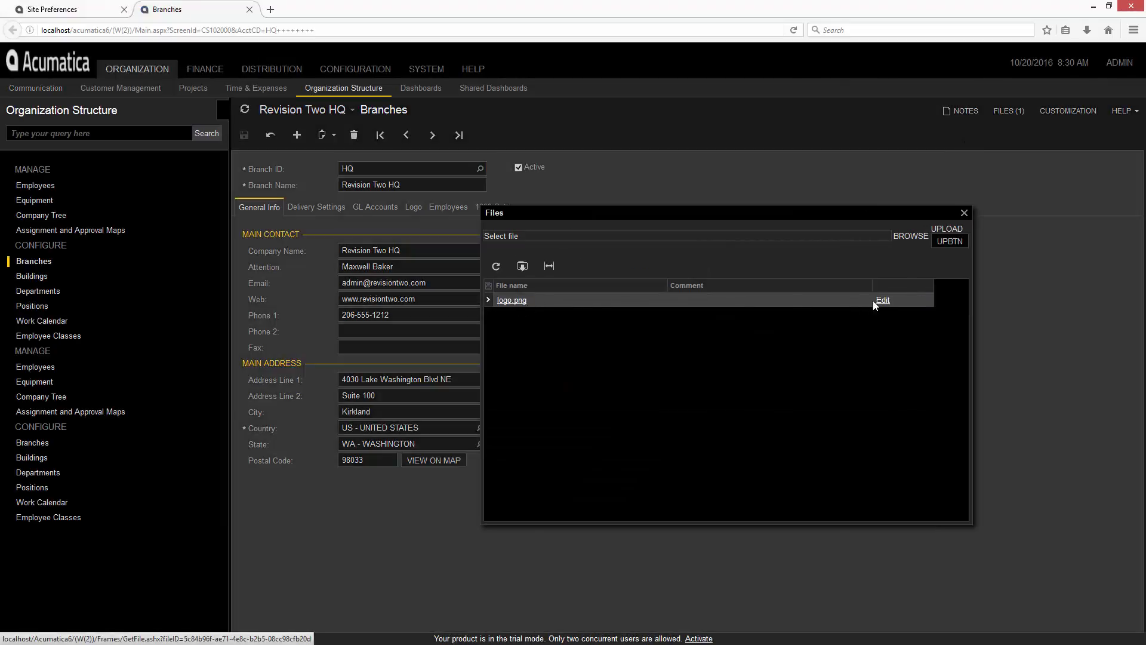
click(884, 301)
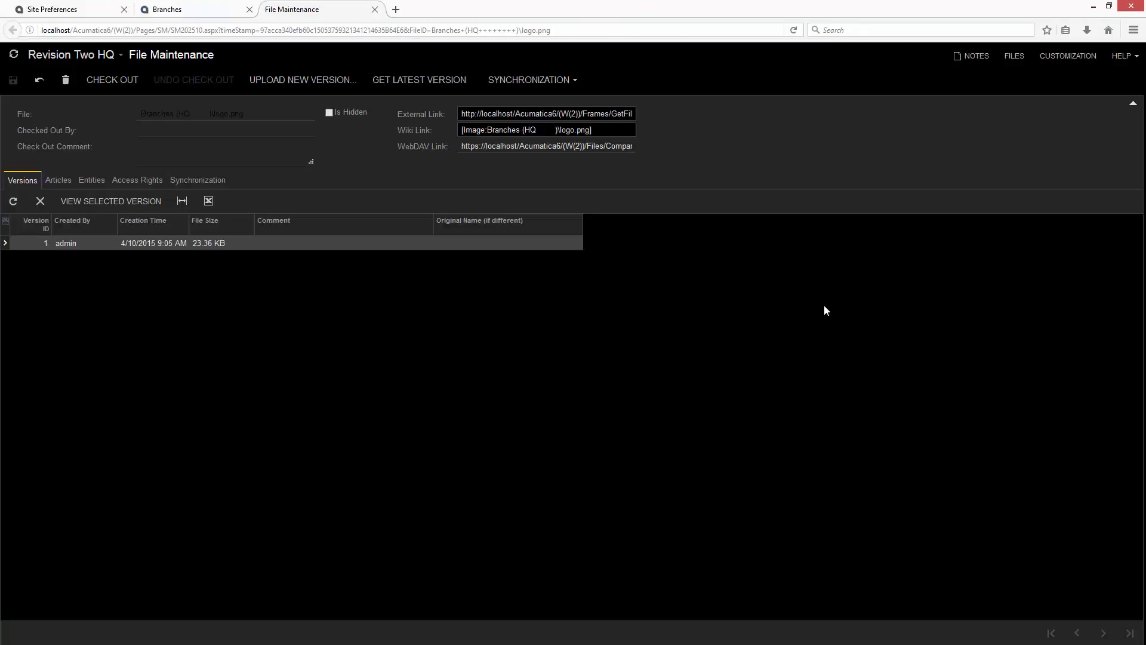
mouse_move(338, 86)
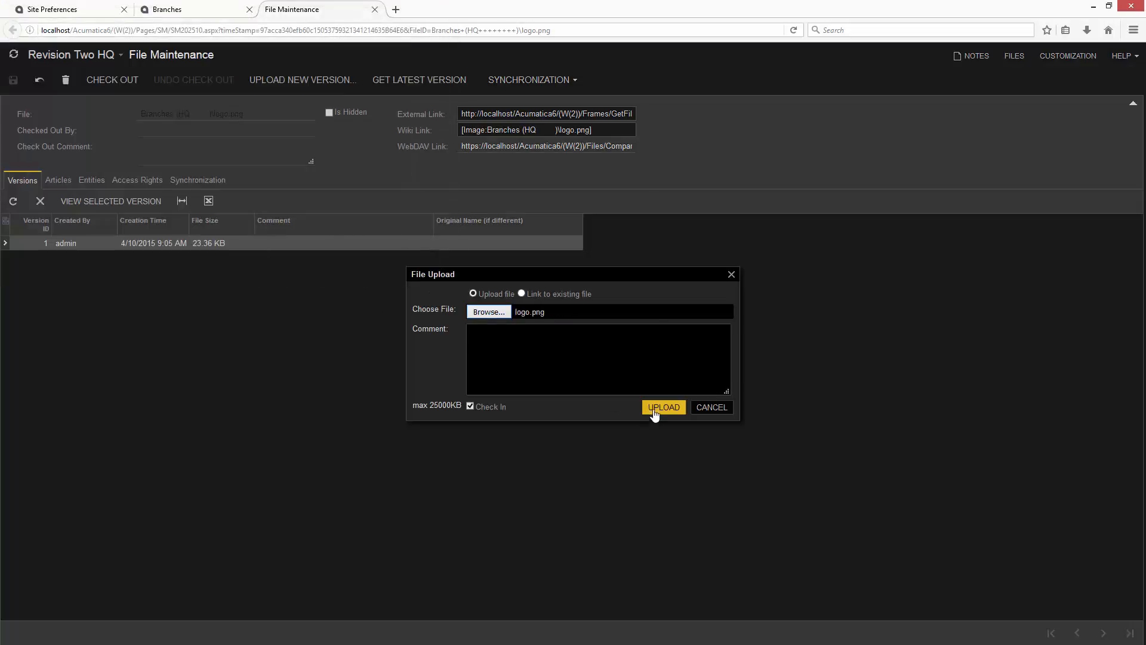
Upload logo.png as a new version and return to the Site Preferences tab
click(663, 407)
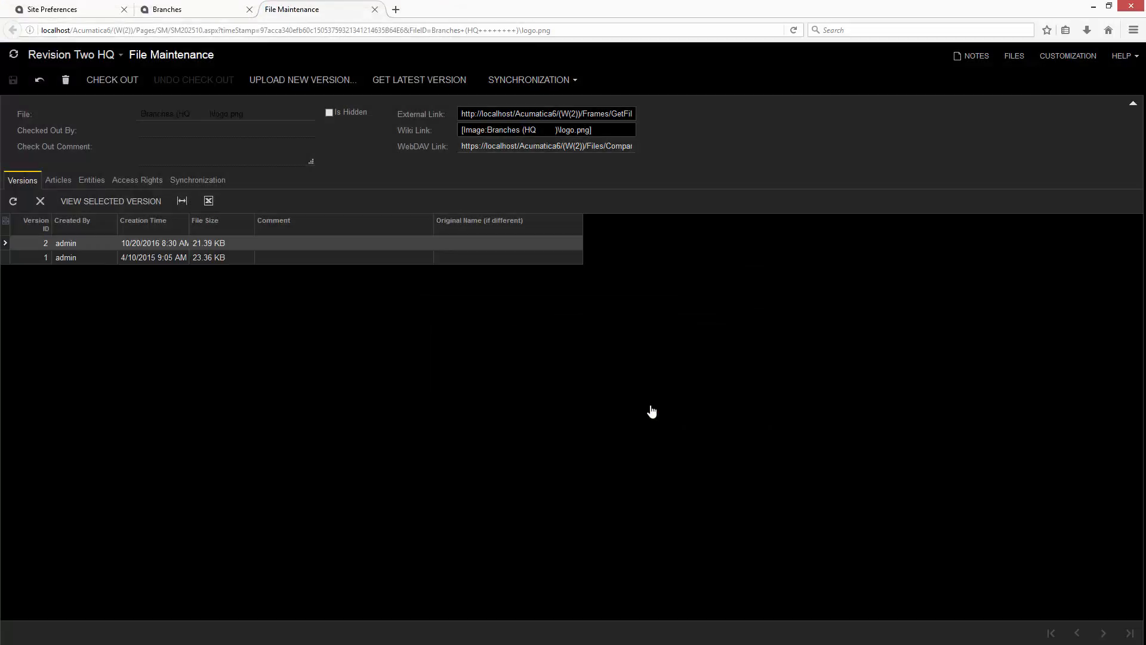
click(375, 8)
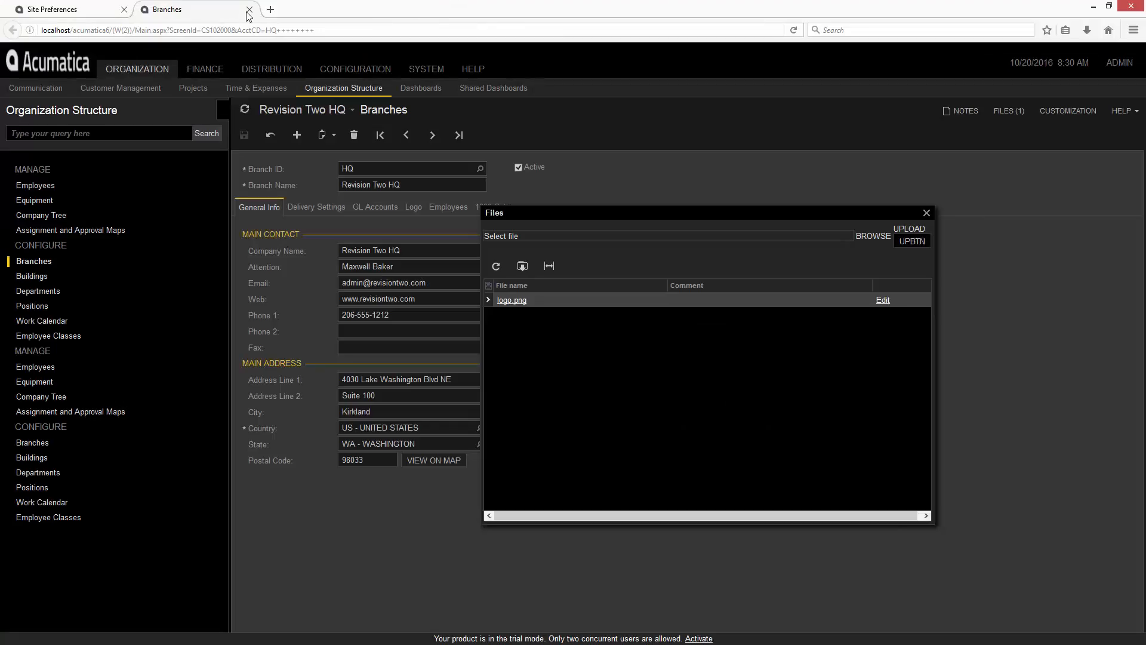
click(250, 8)
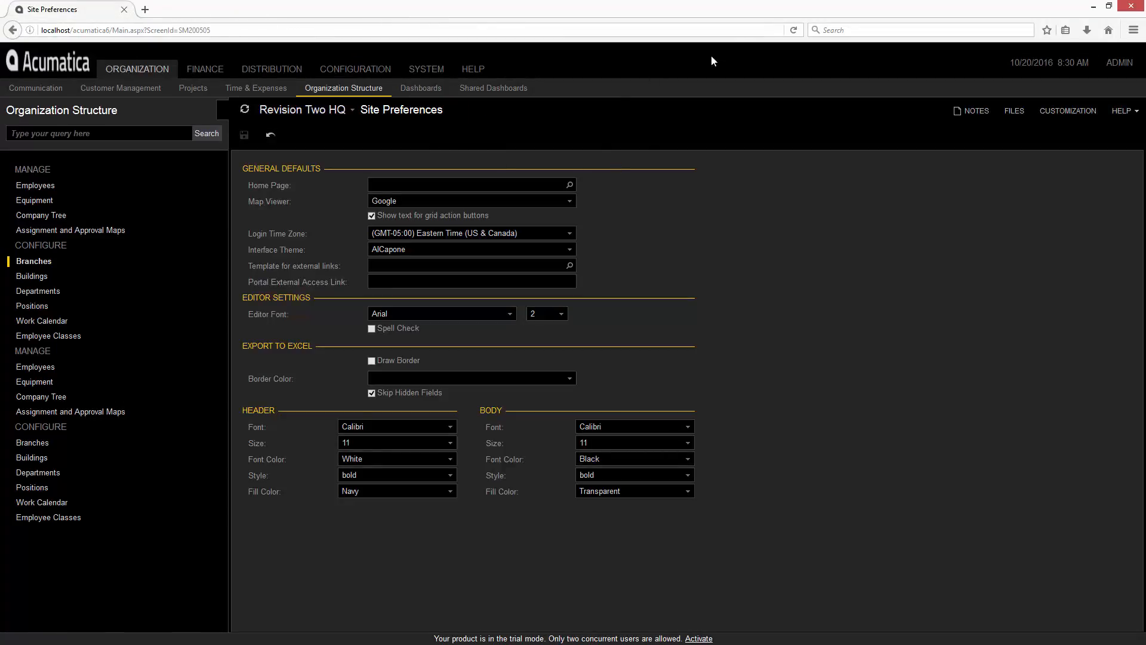
Reload the site so the header shows the AlCapone logo
click(355, 70)
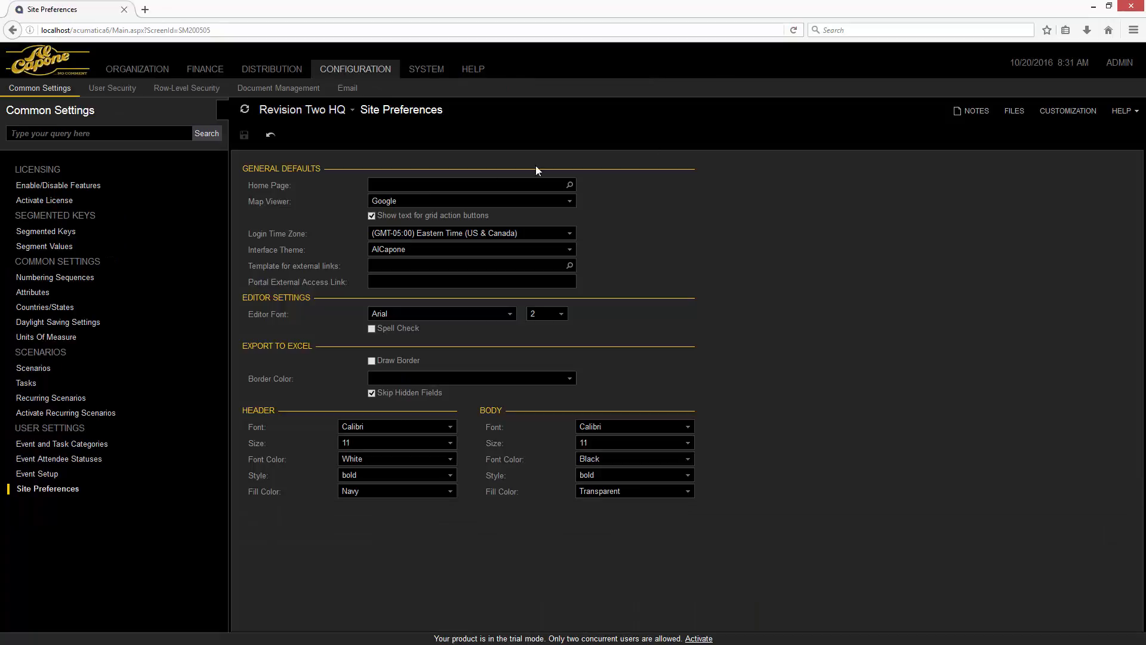
mouse_move(304, 251)
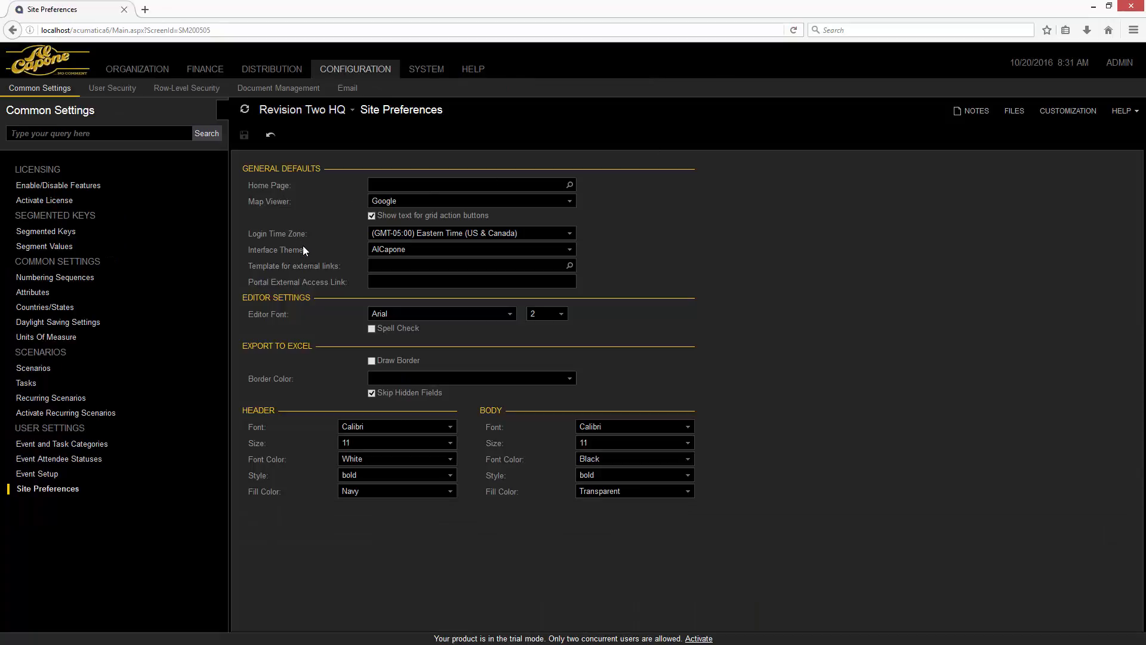
mouse_move(298, 254)
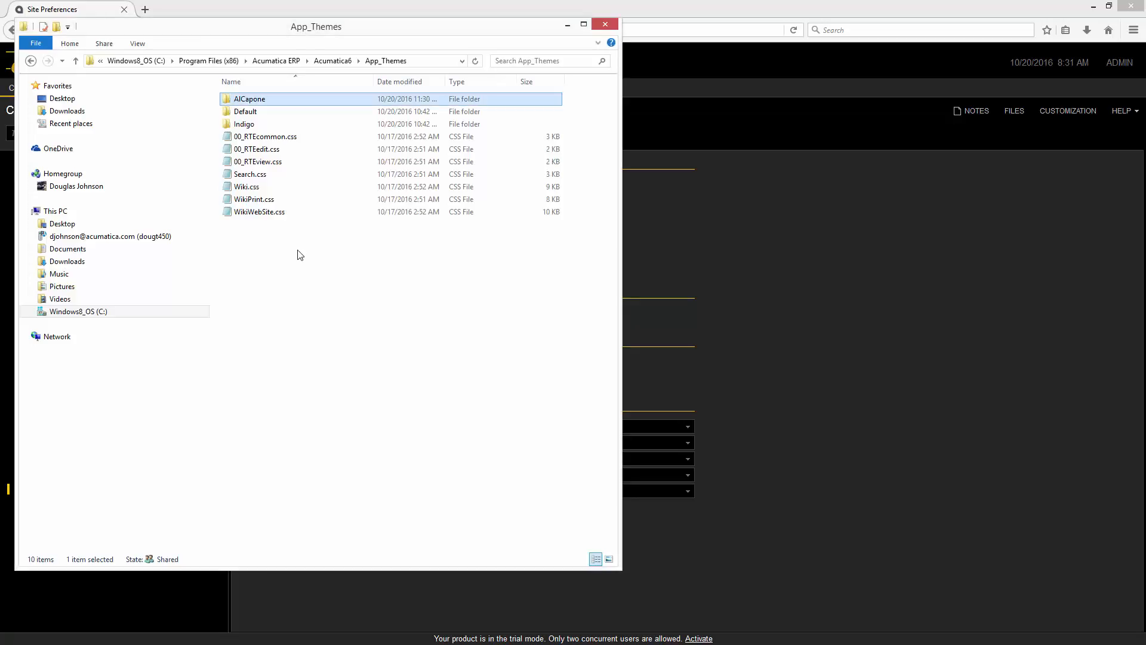
Duplicate the Default theme folder in App_Themes as a copy named Red
click(245, 111)
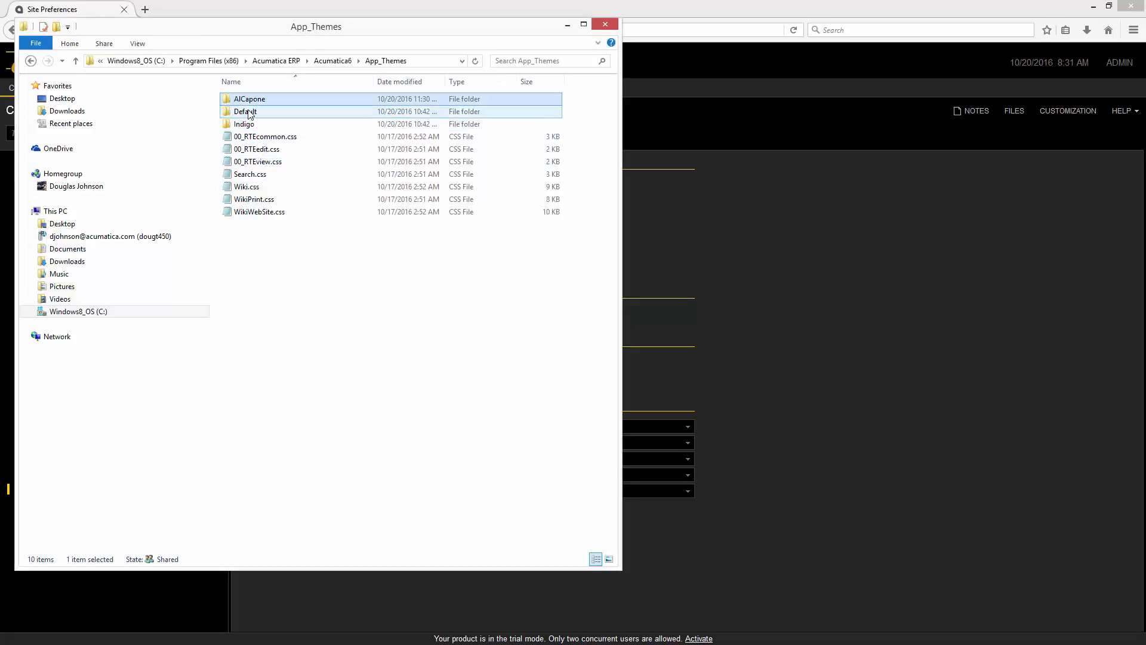
drag(244, 111, 276, 266)
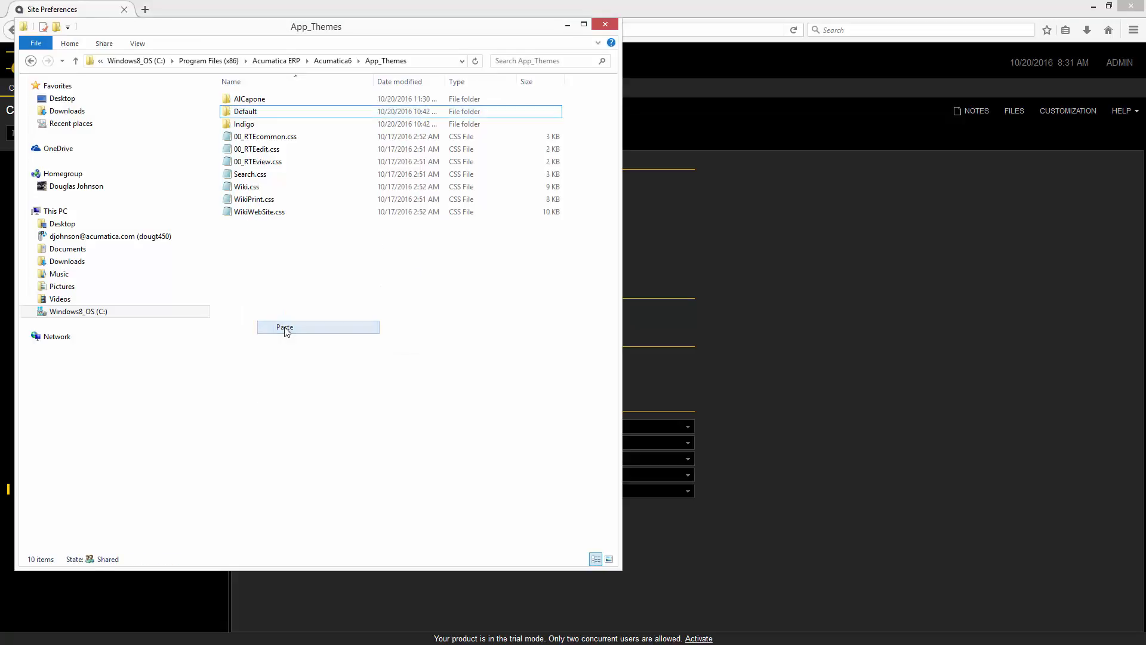
click(284, 327)
text(Red)
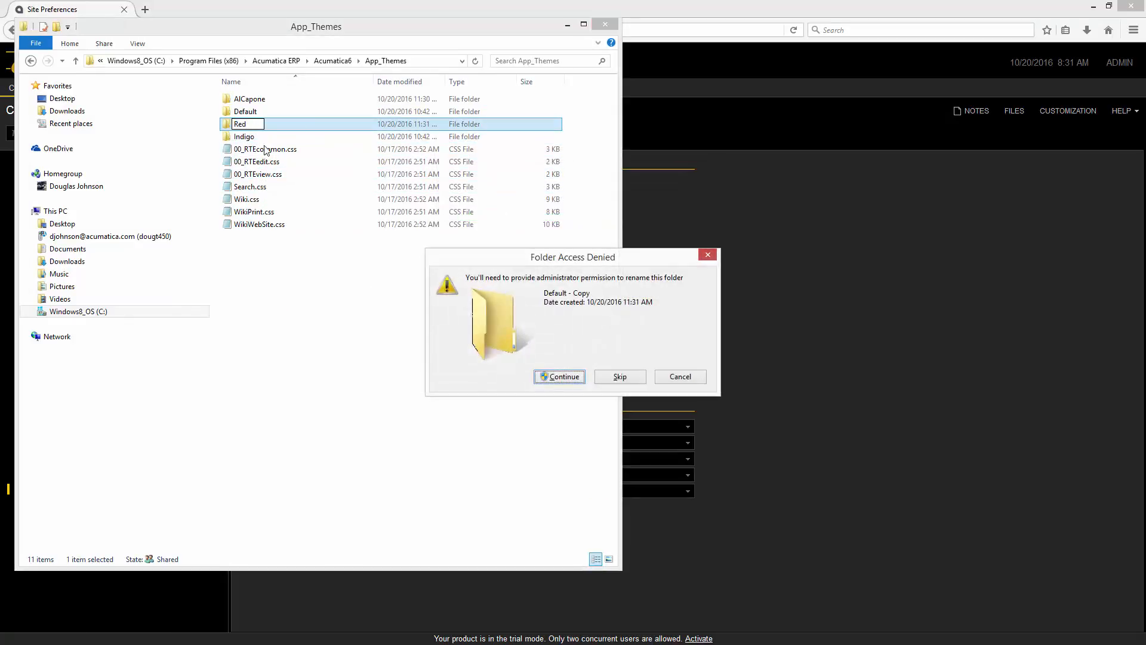
click(559, 376)
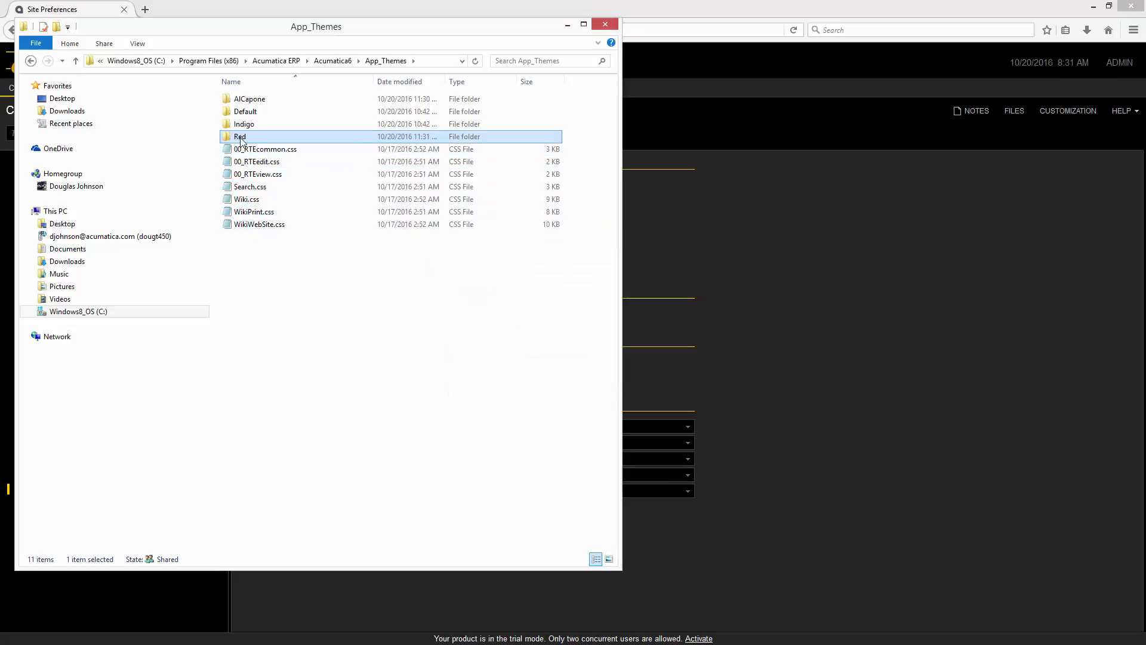
Open the Red folder's 00_Controls.css stylesheet in Notepad
double_click(240, 137)
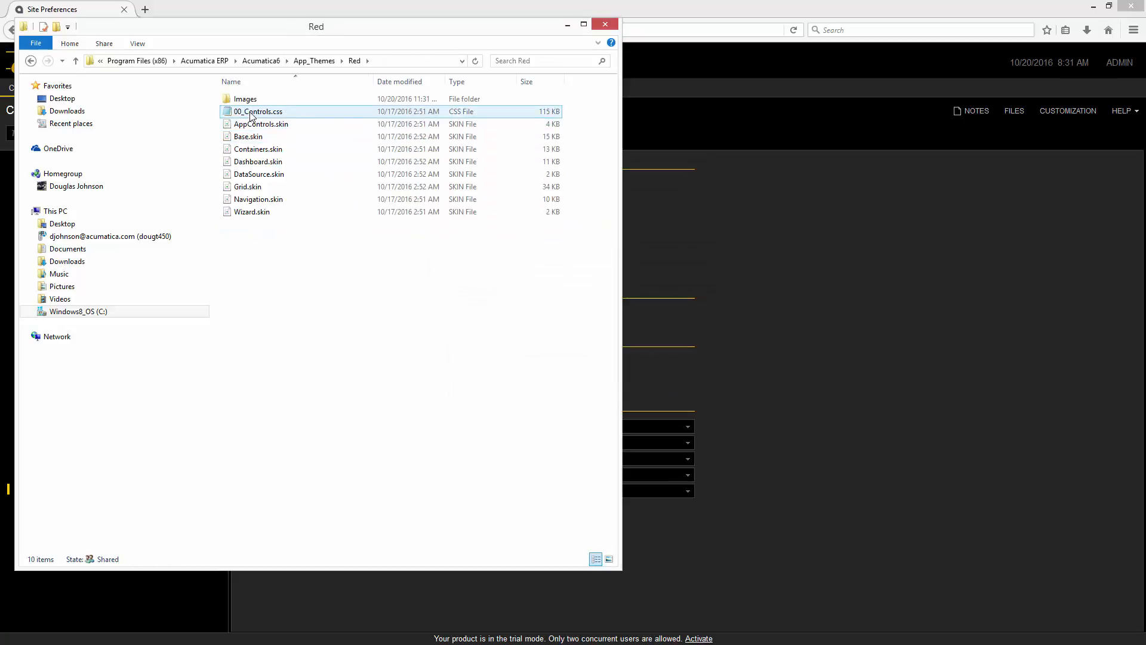
click(258, 111)
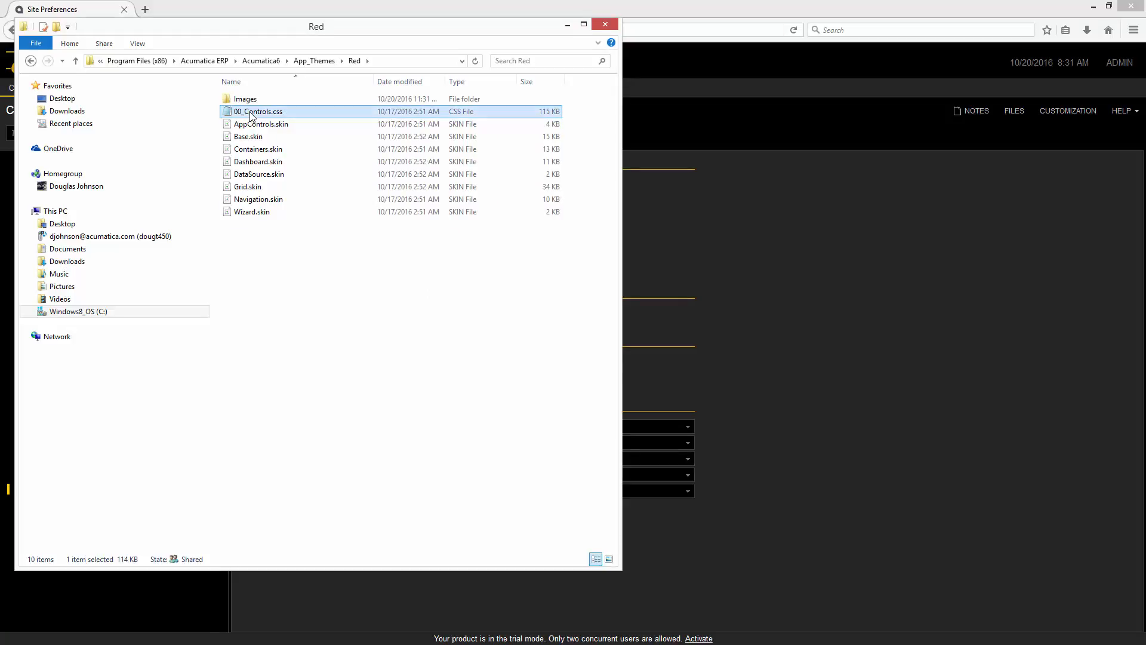
double_click(257, 111)
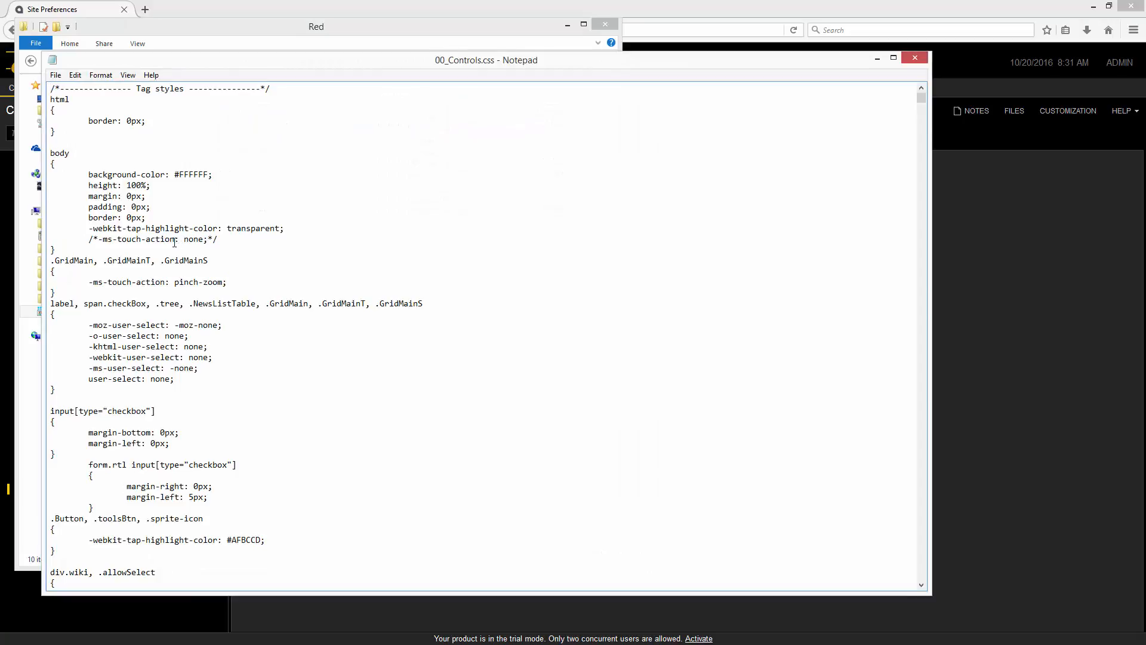
Replace every #007acc with #880000 in 00_Controls.css and close the stylesheet
scroll(down, 3)
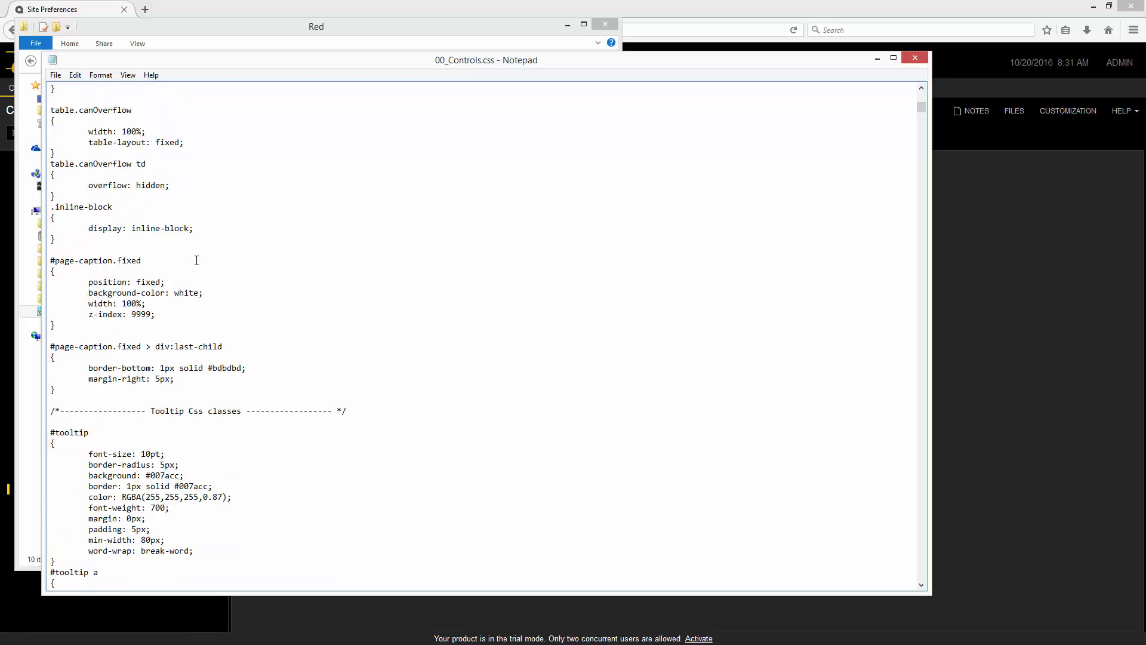
click(74, 74)
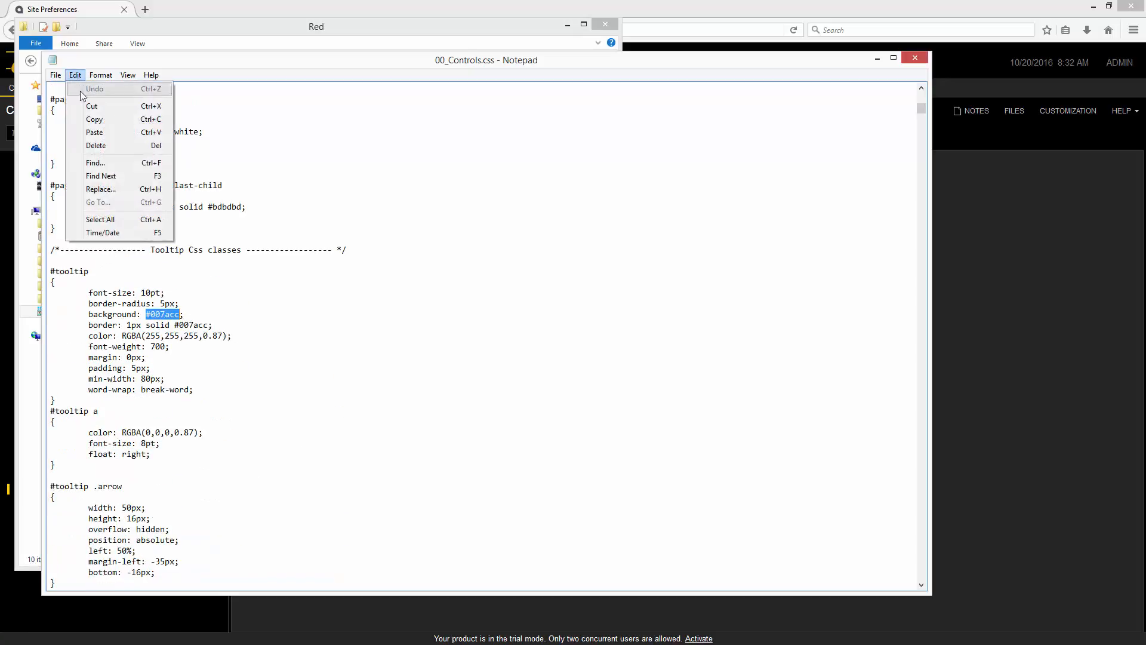
click(101, 190)
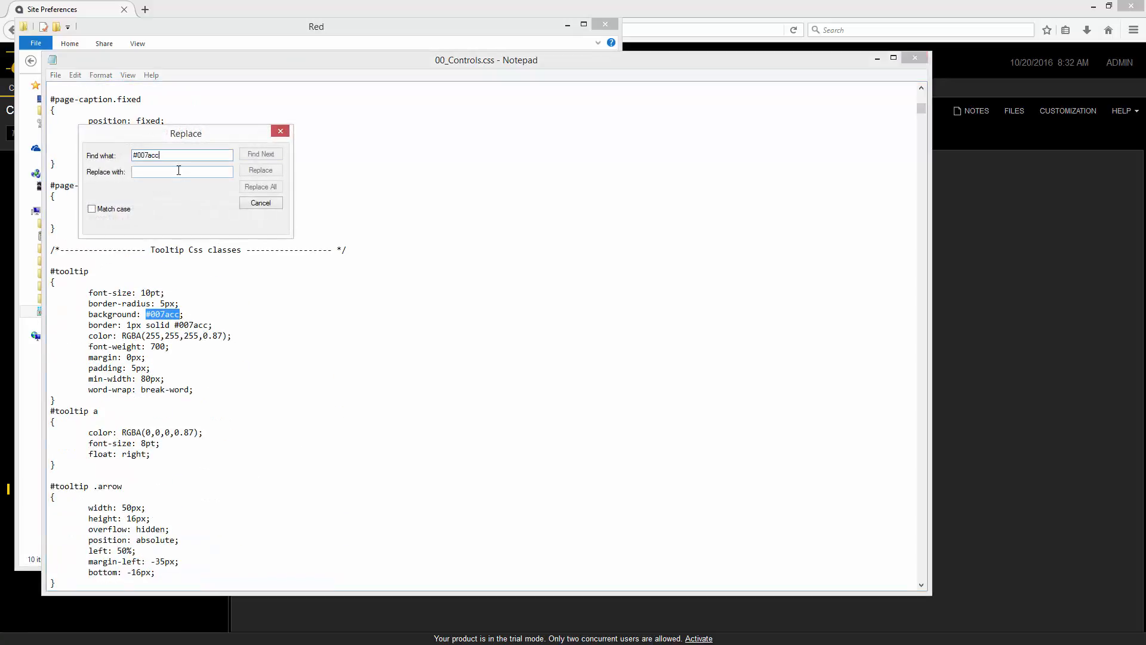
text(#880000)
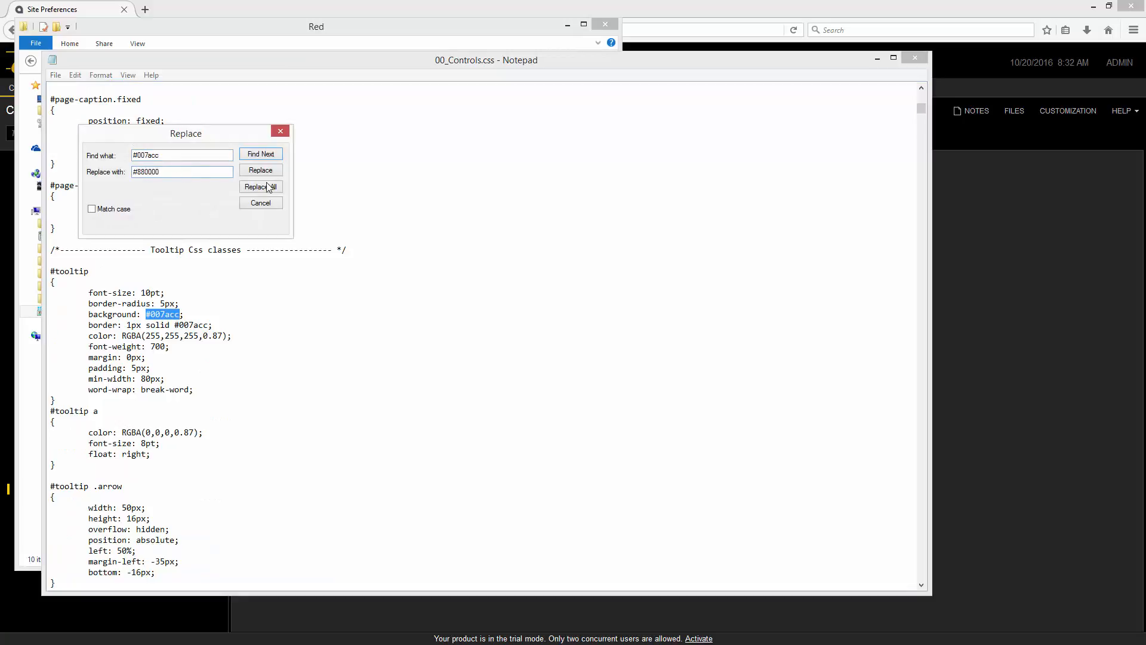
click(261, 186)
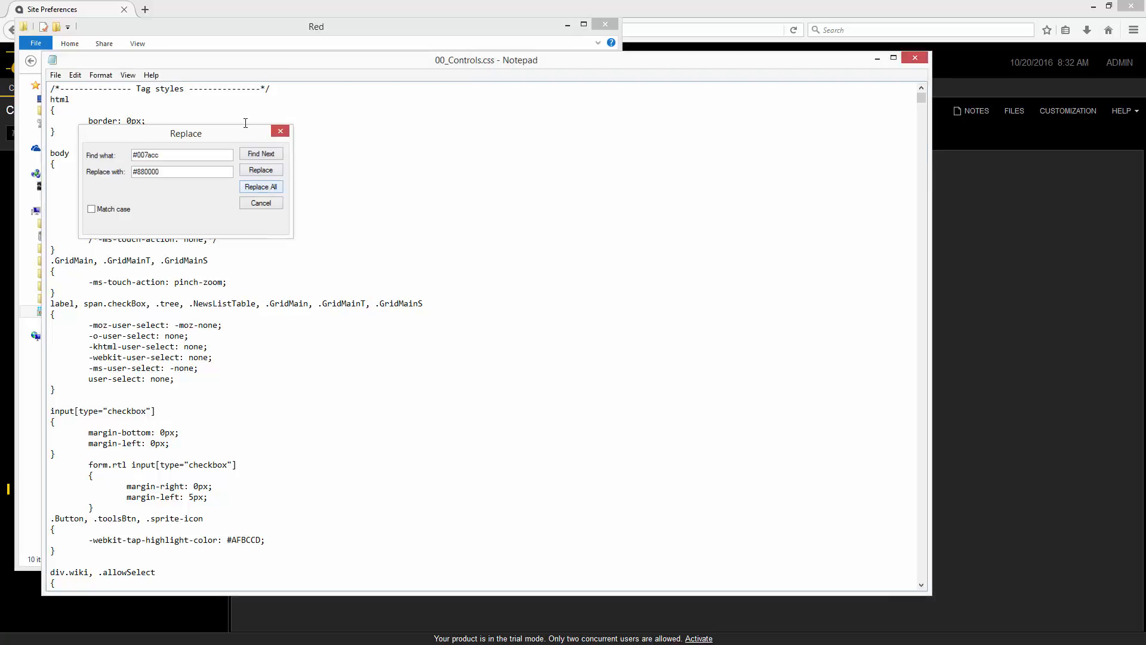
click(260, 203)
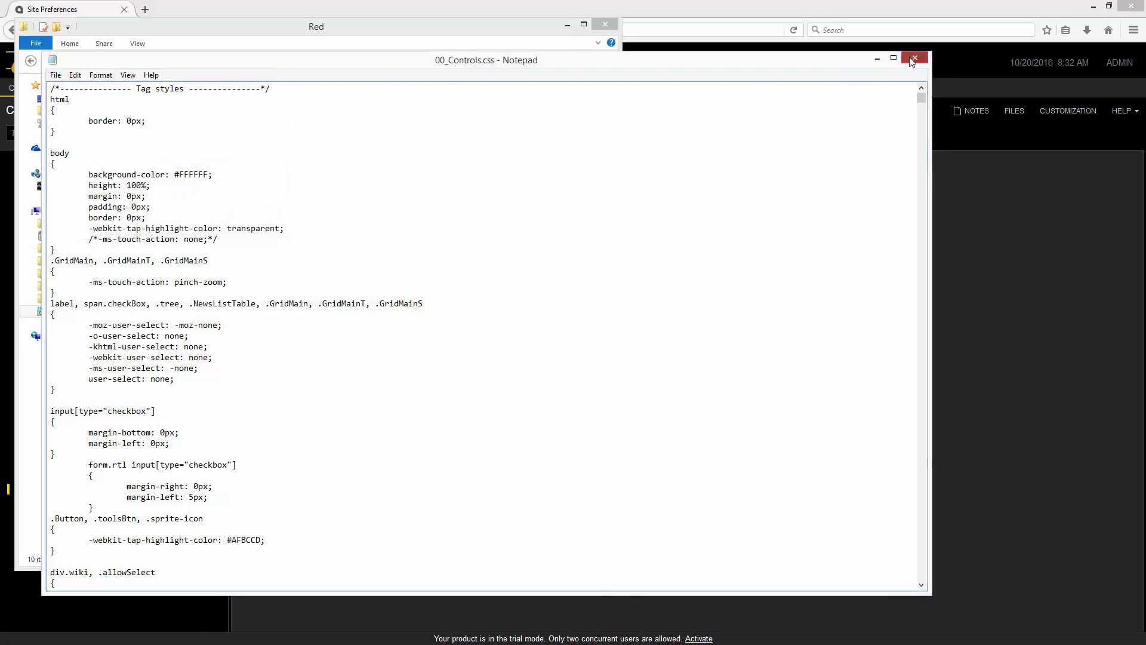
click(915, 59)
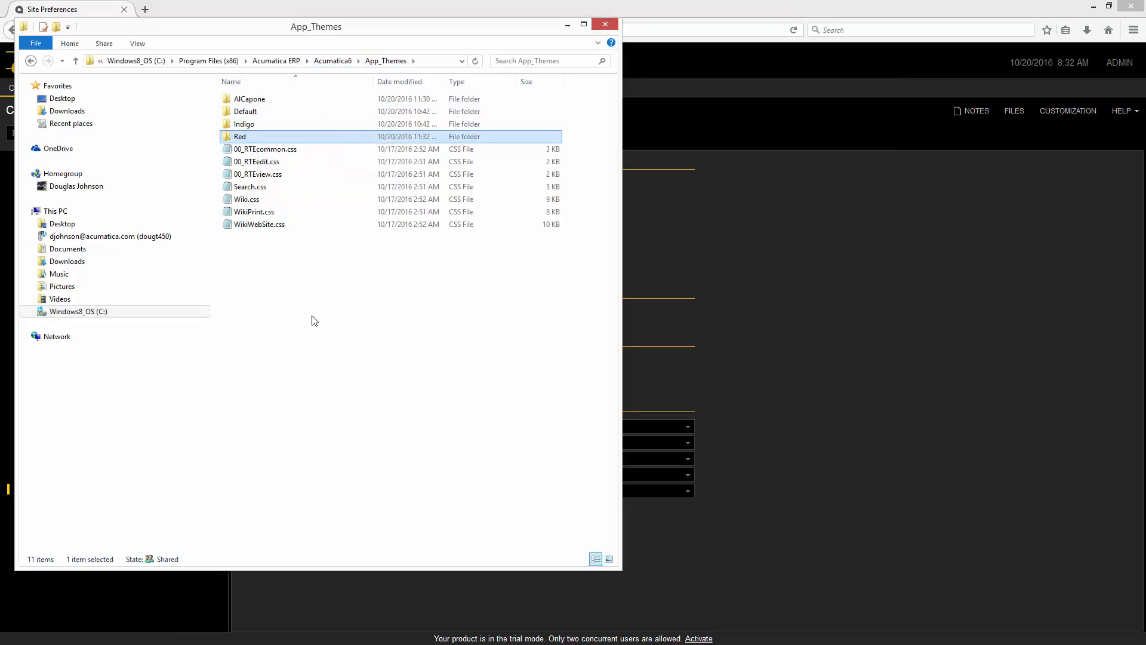
mouse_move(270, 294)
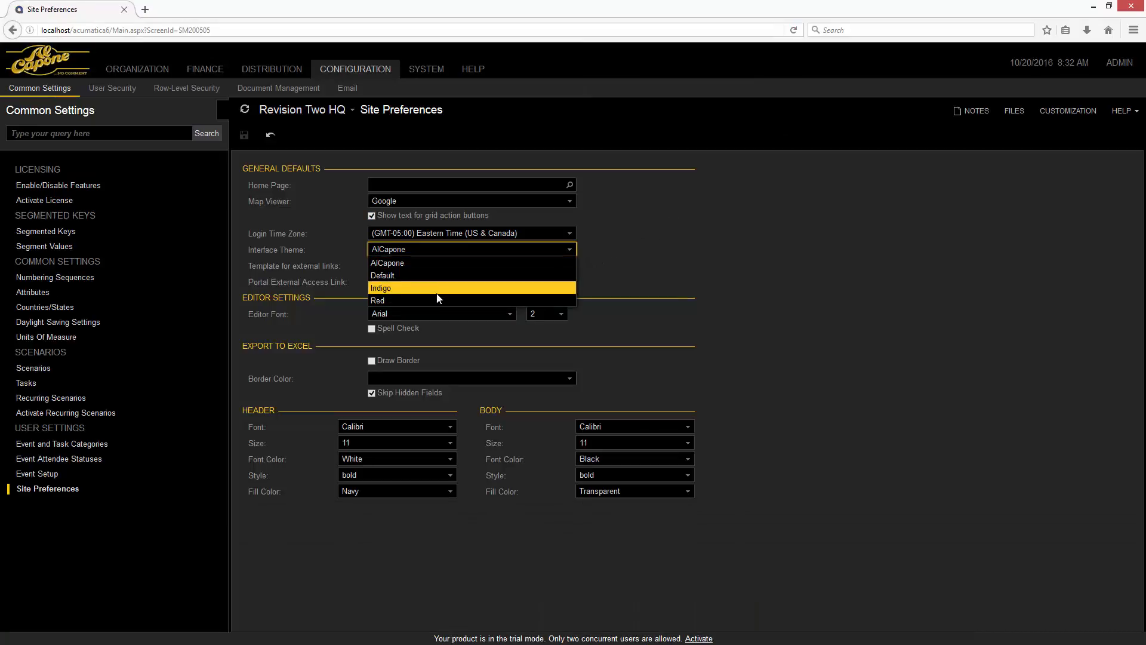
Apply Red as the interface theme and reload to show the red header
click(379, 288)
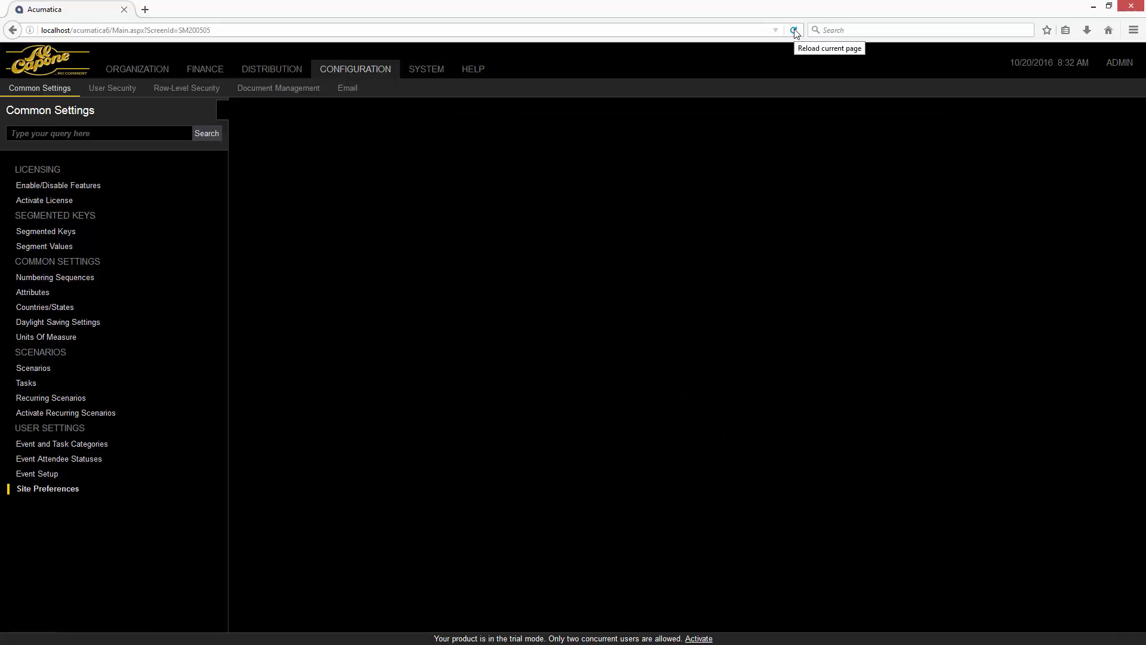
click(794, 29)
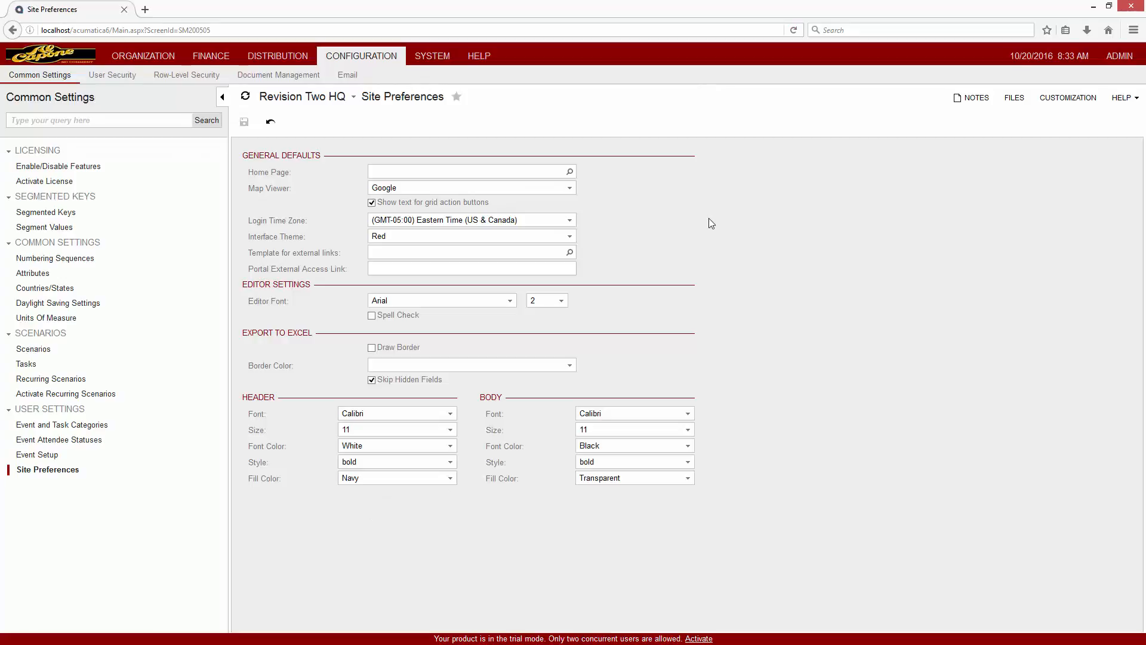
mouse_move(595, 227)
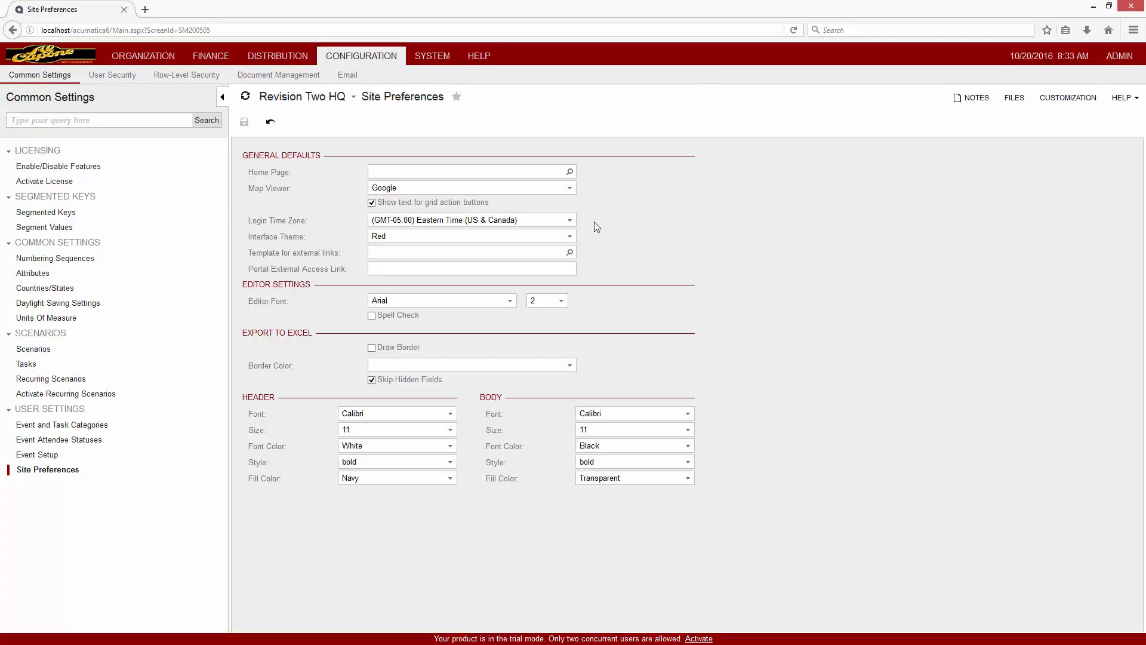